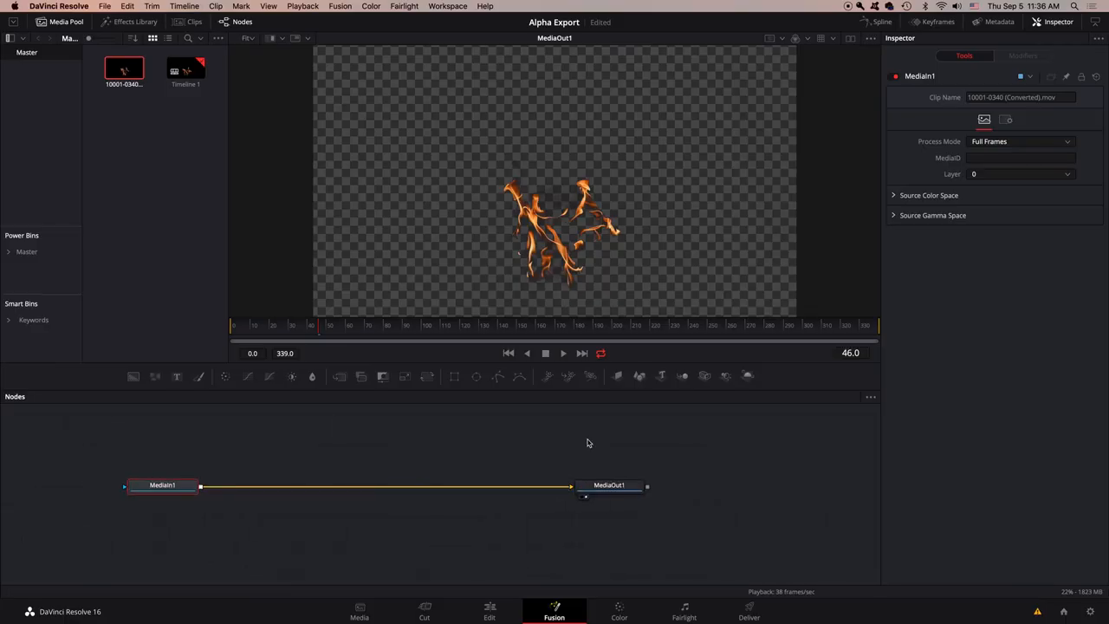
mouse_move(446, 153)
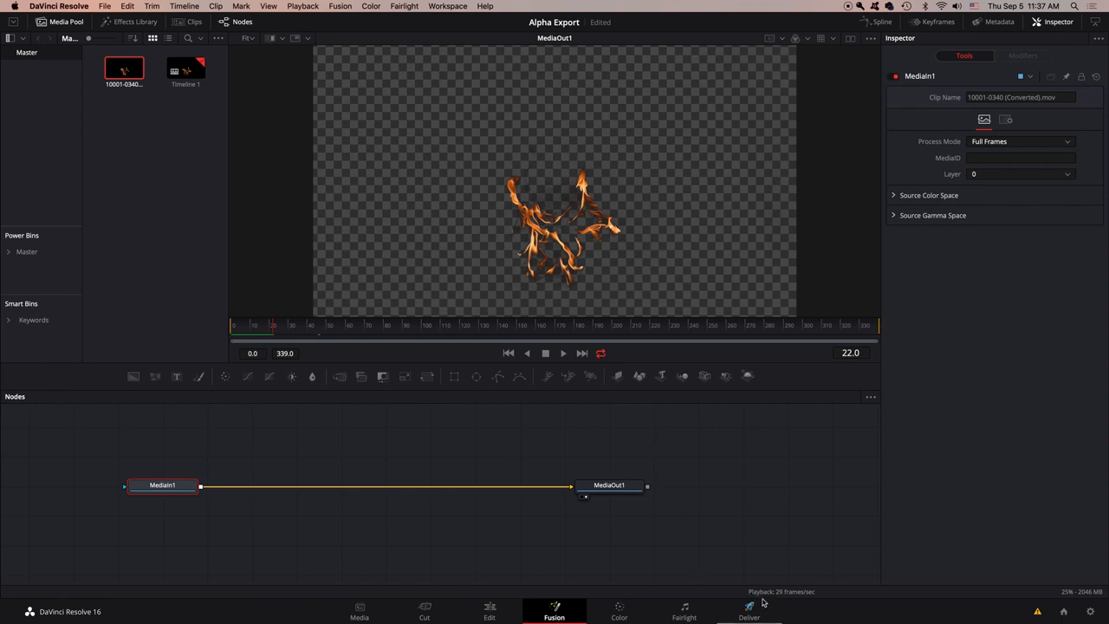
On the Deliver page, delete the old job from the render queue.
click(749, 611)
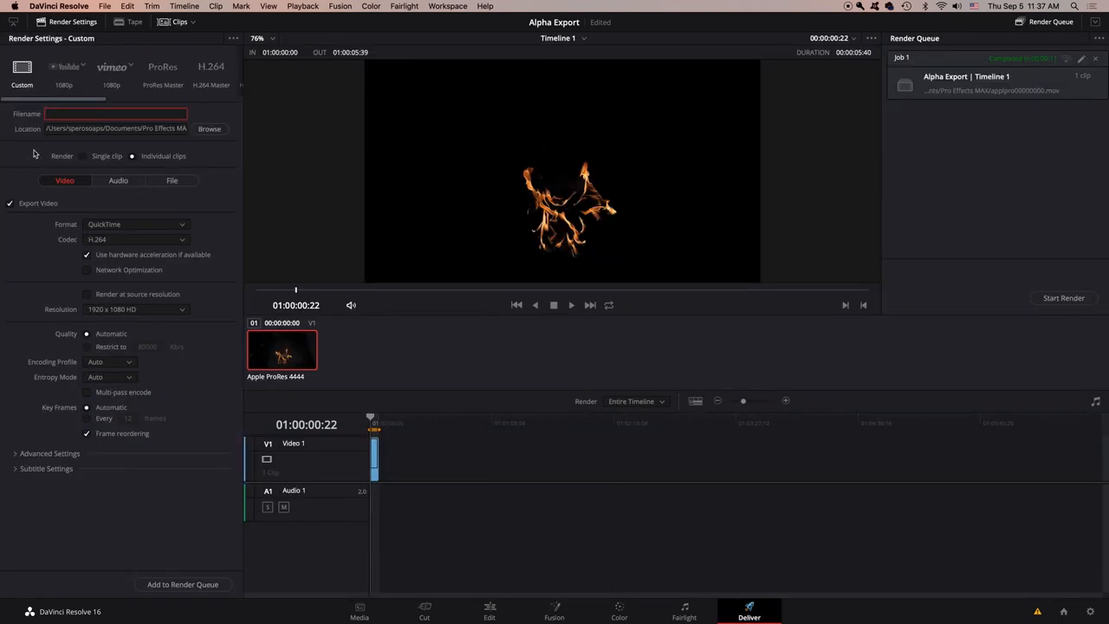
click(1095, 58)
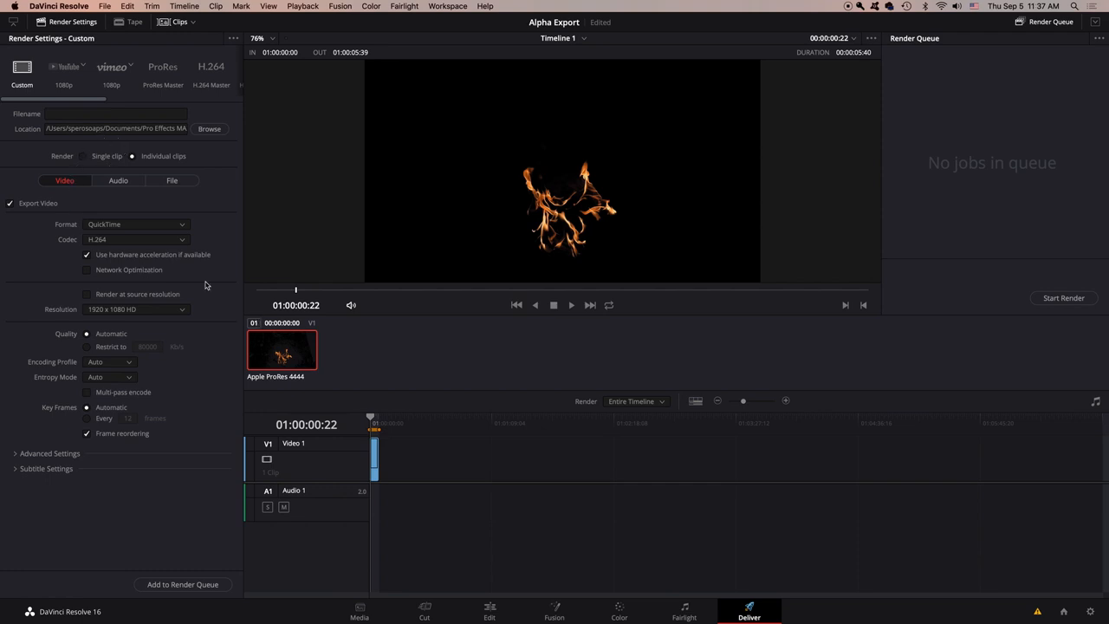
mouse_move(106, 248)
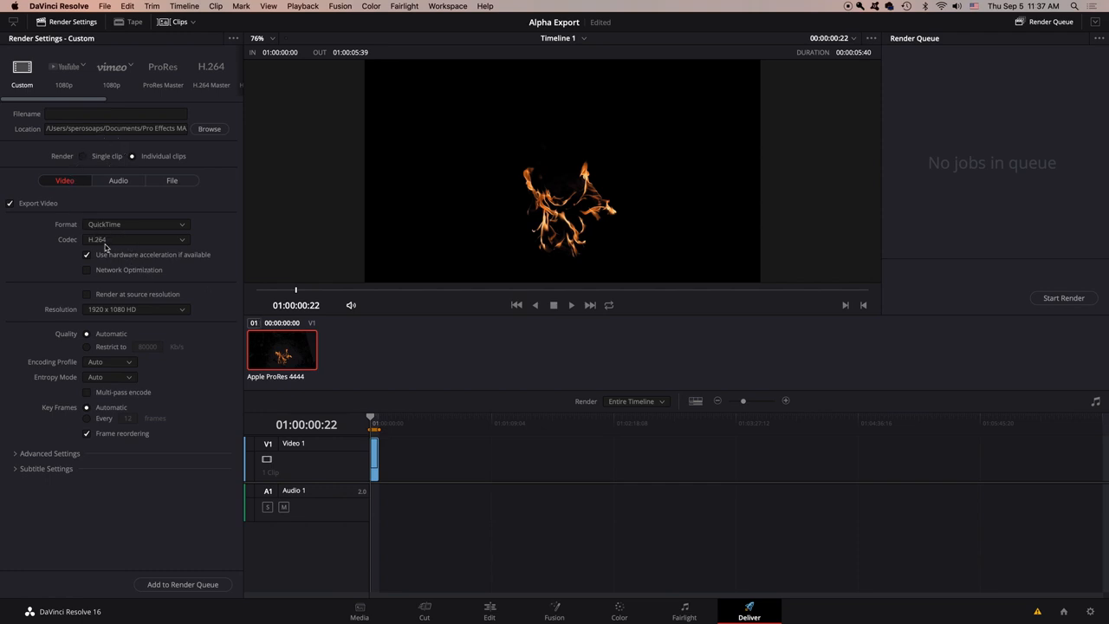
click(134, 239)
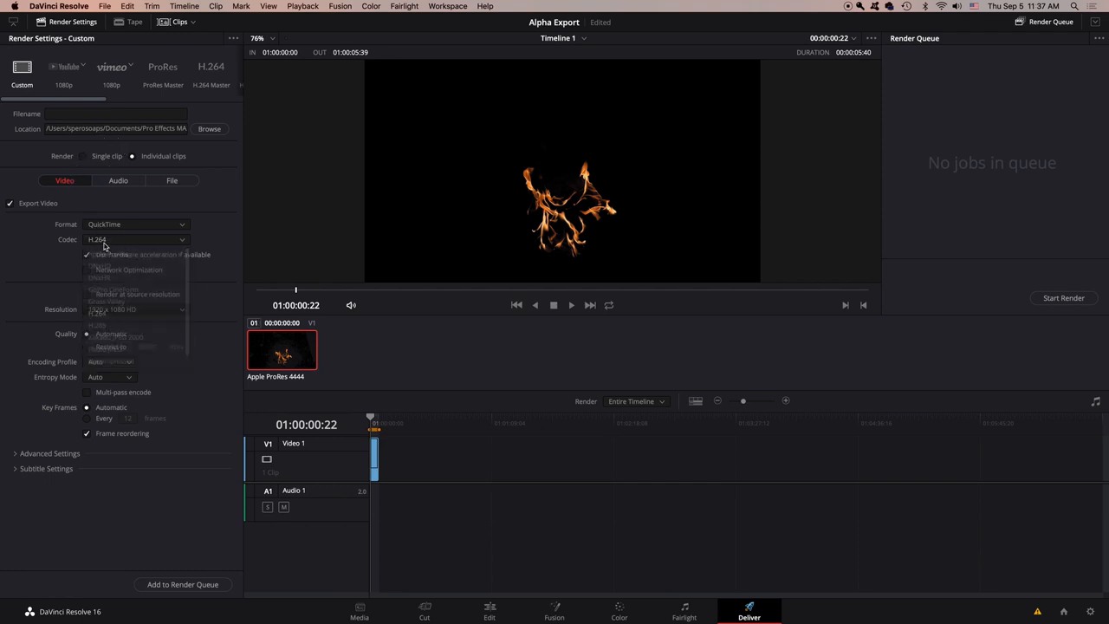
click(134, 239)
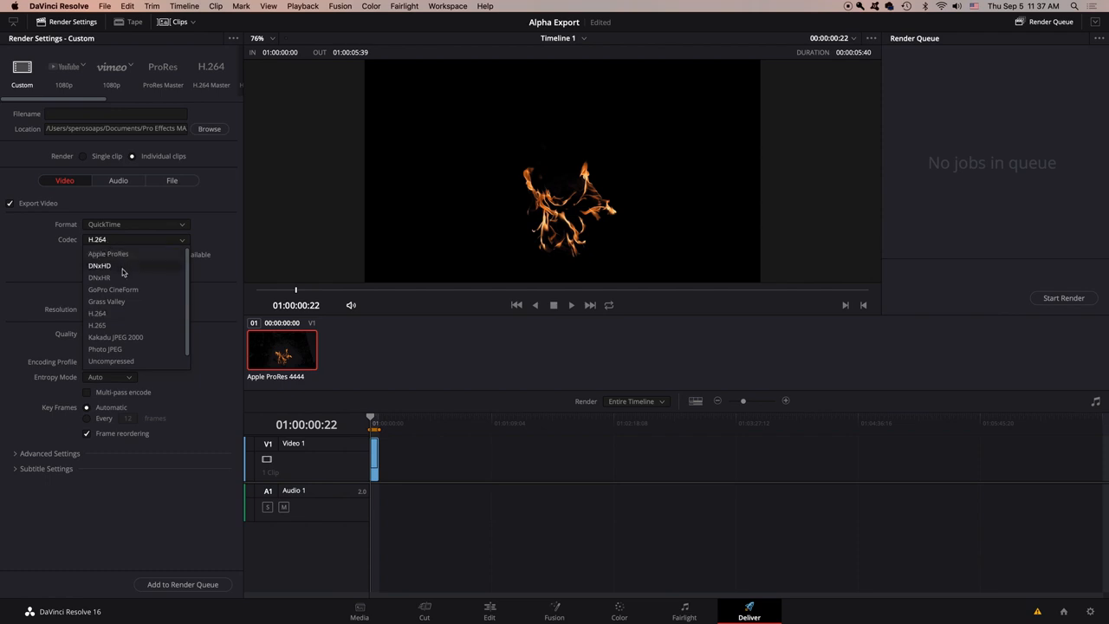
Set the QuickTime codec to DNxHR, toggling Export Alpha on and back off.
click(99, 265)
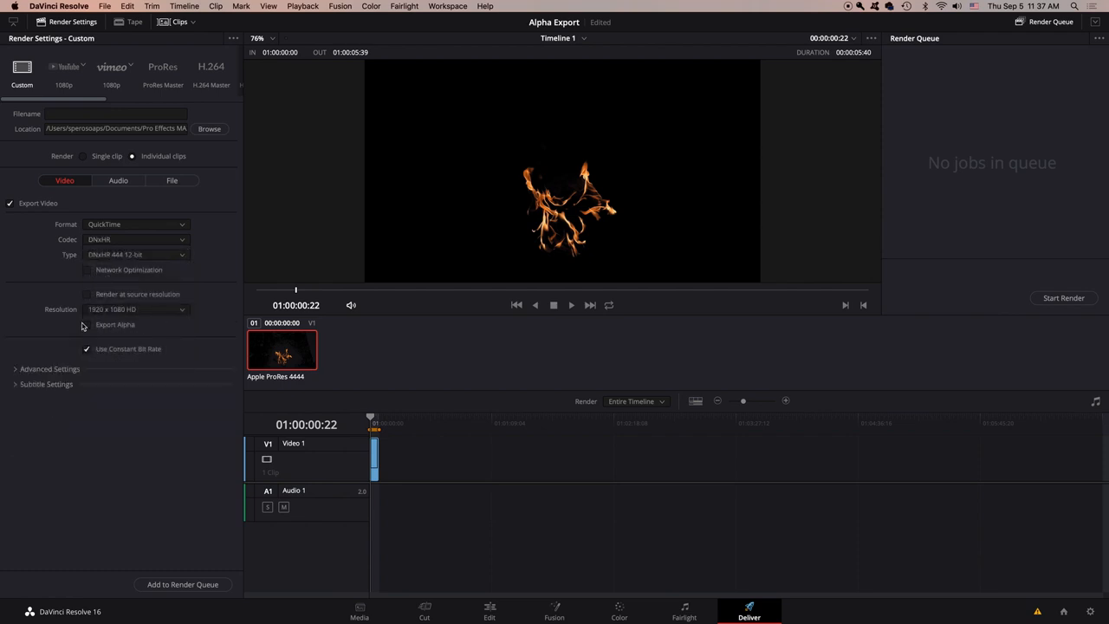
click(87, 324)
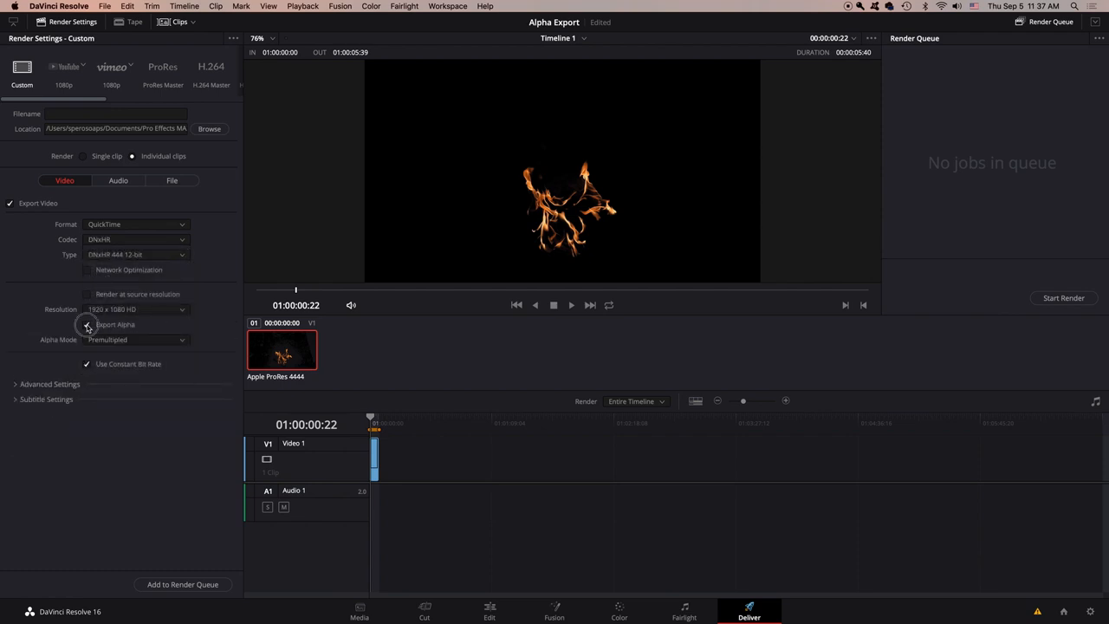
click(86, 324)
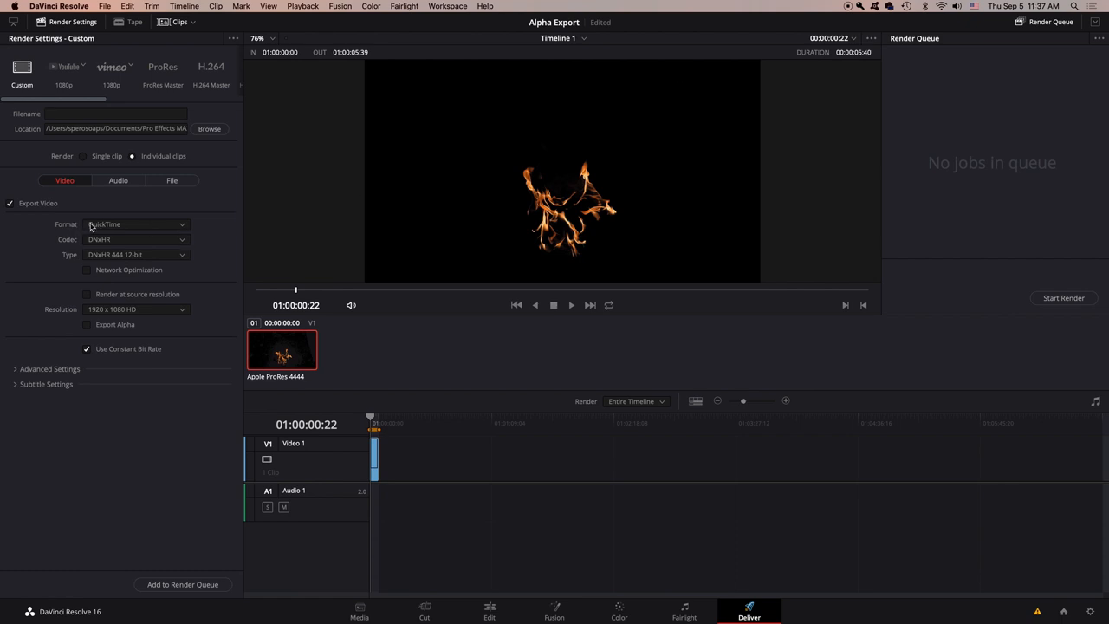
click(135, 239)
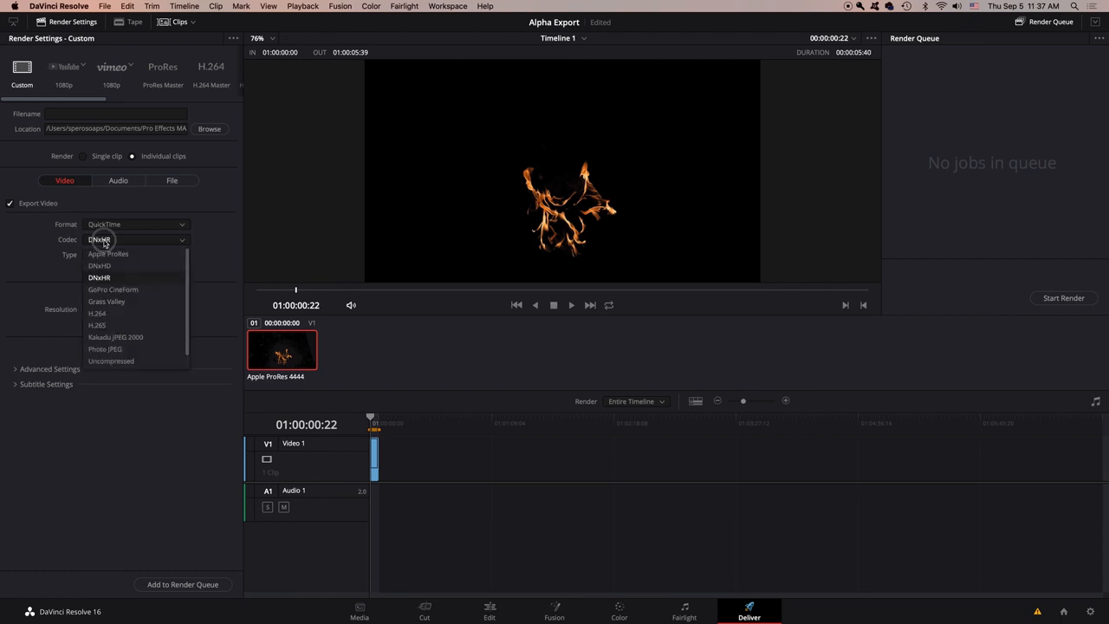
mouse_move(104, 241)
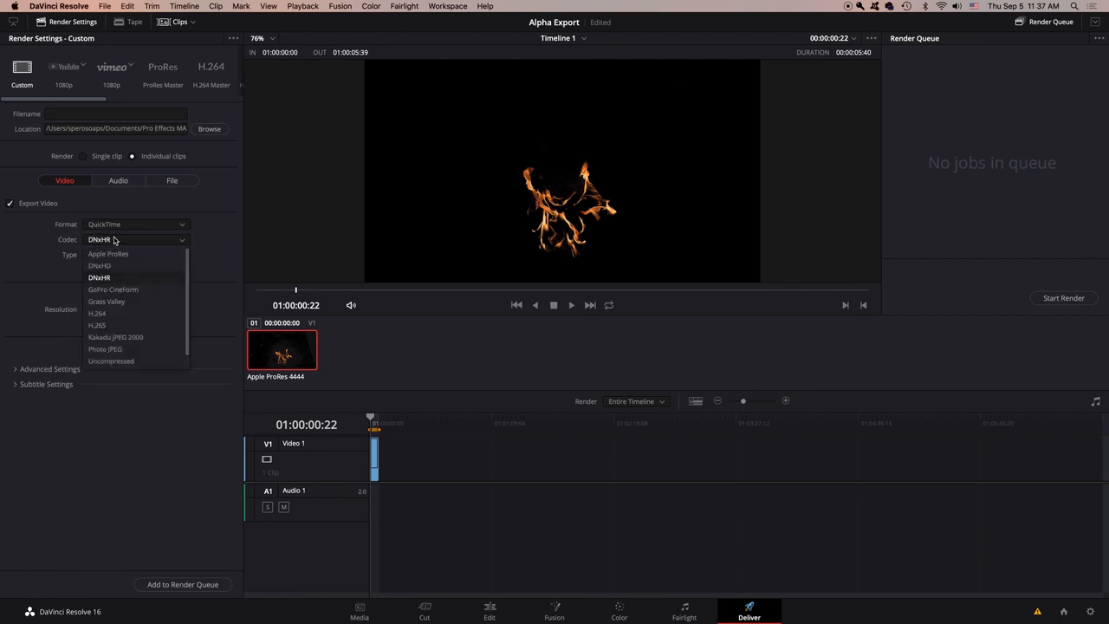
mouse_move(108, 252)
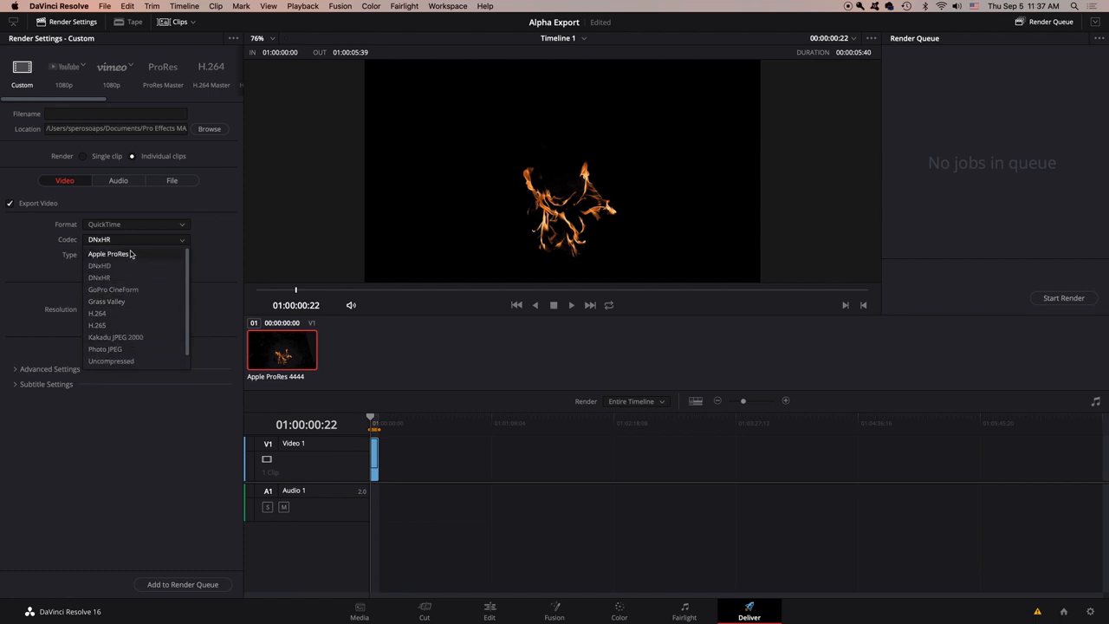
Queue a job named 'whateveryouwant' as Apple ProRes 4444 XQ with Export Alpha enabled.
click(109, 254)
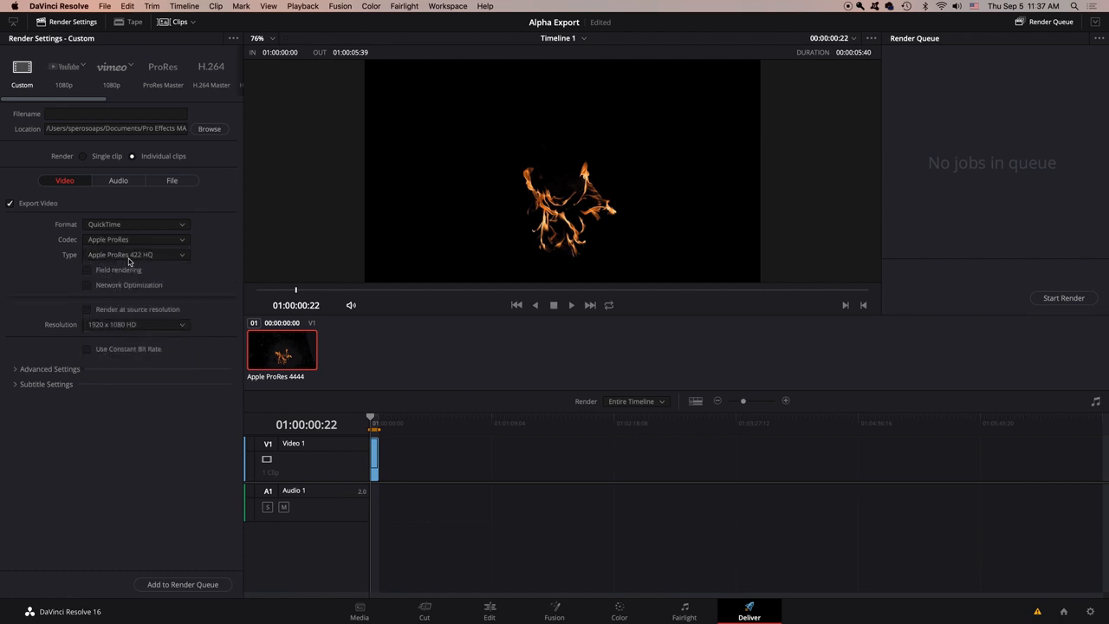
click(136, 254)
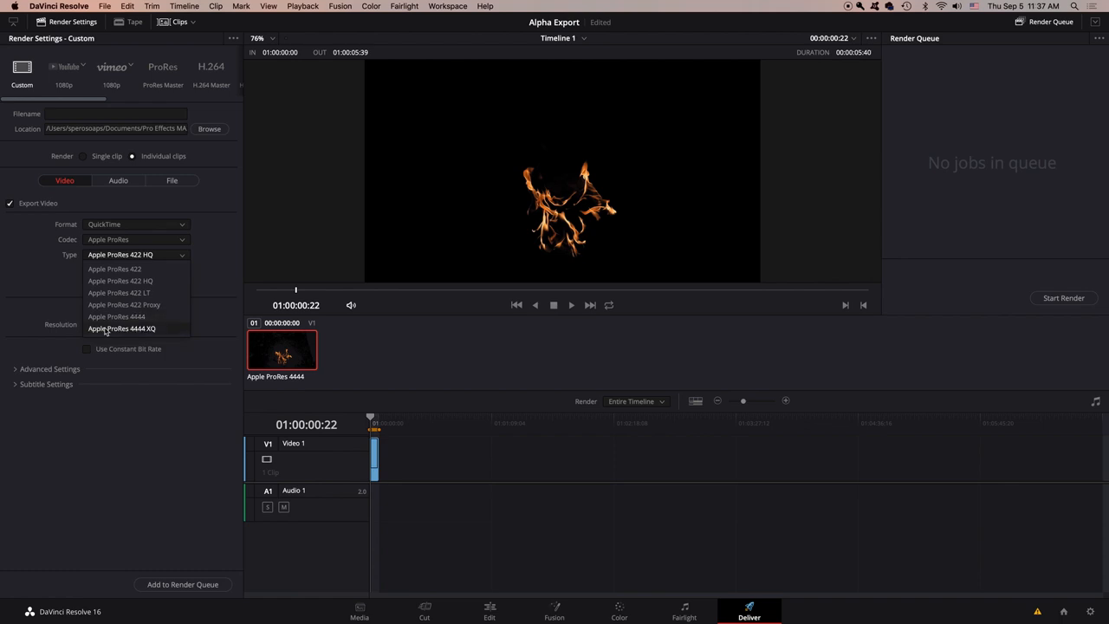
mouse_move(168, 332)
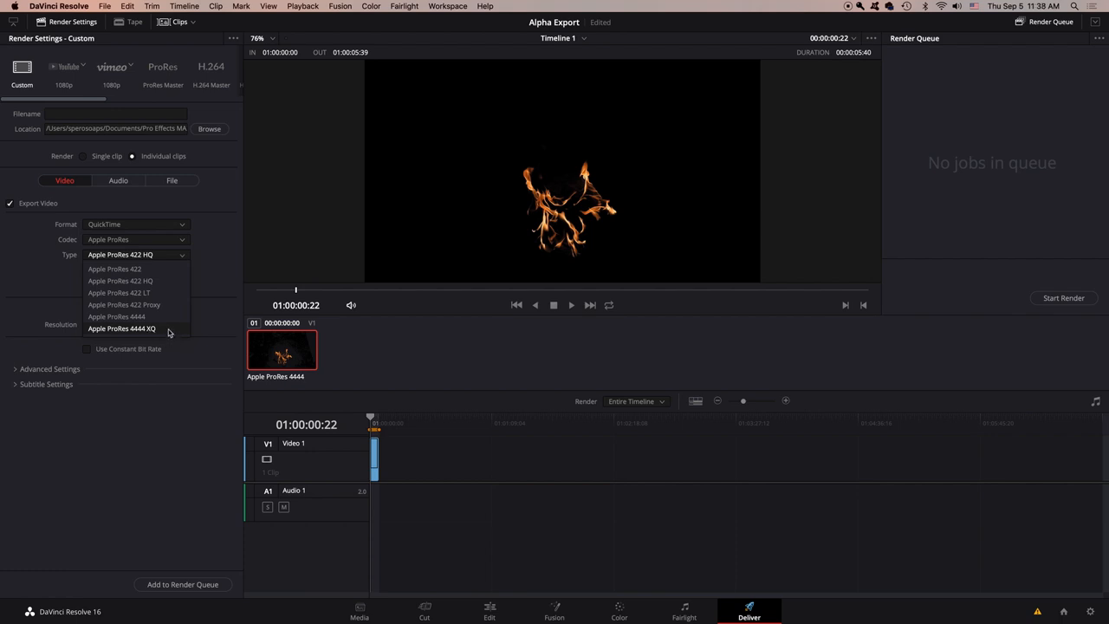
click(122, 329)
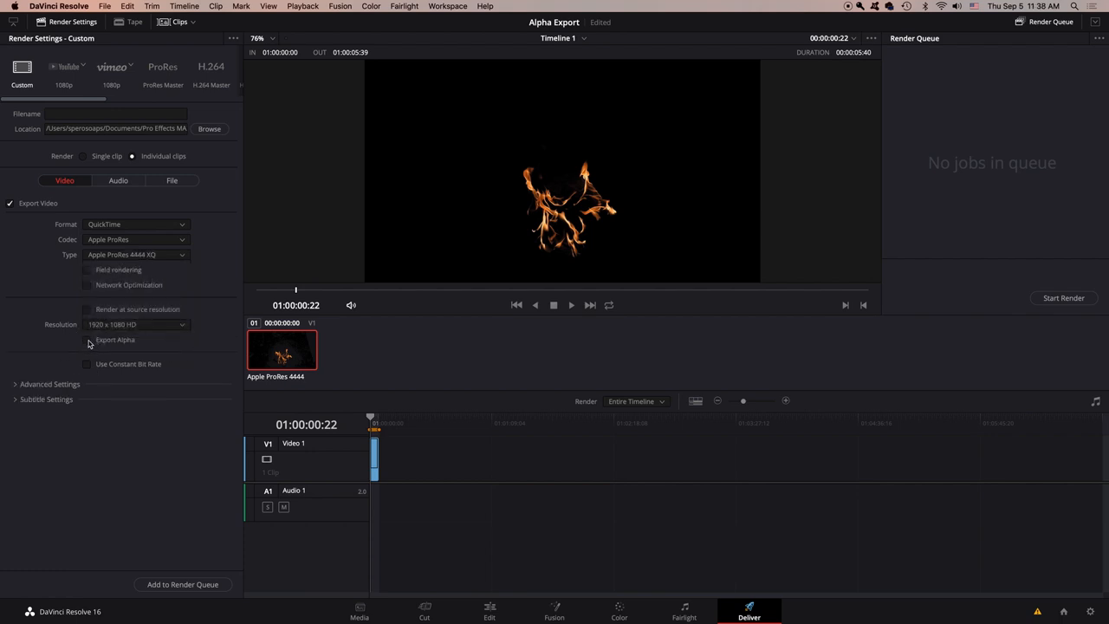
click(87, 339)
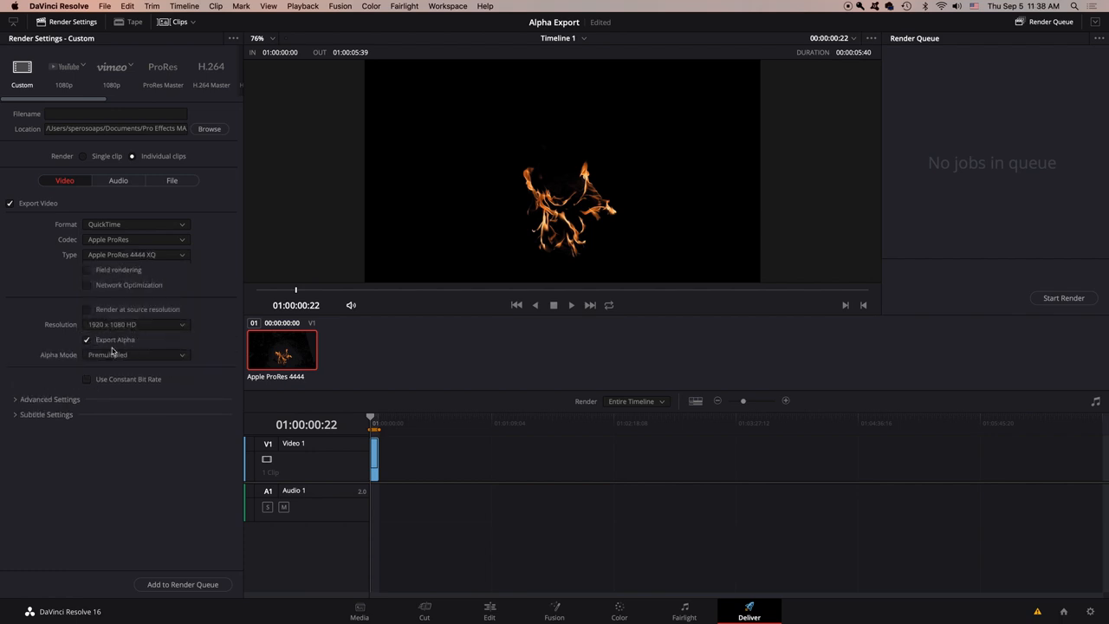
text(whateveryouwant)
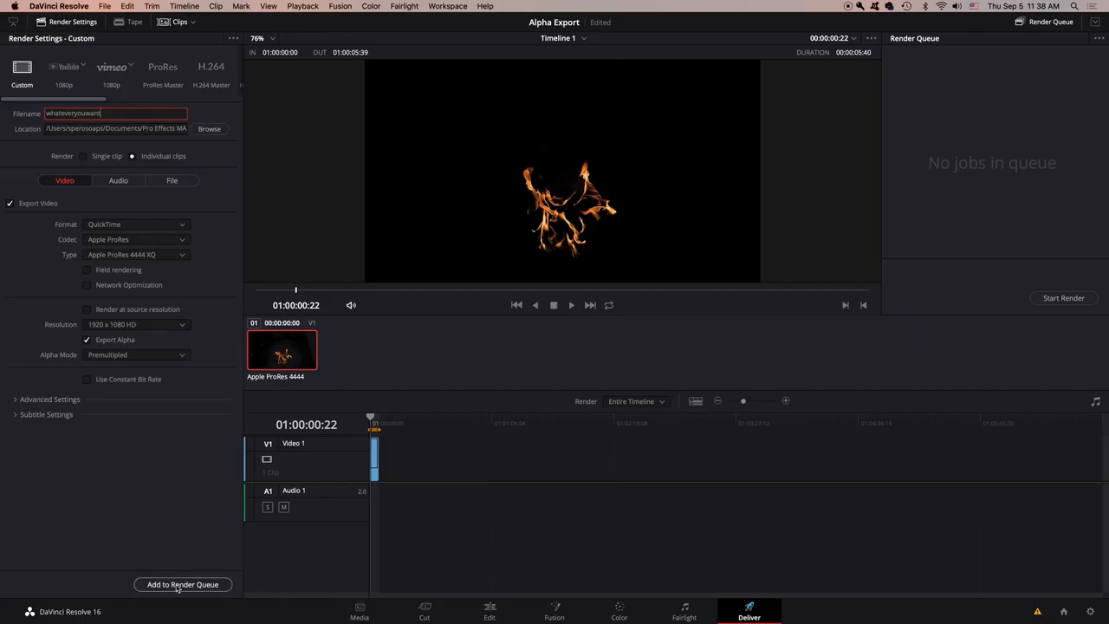
click(183, 584)
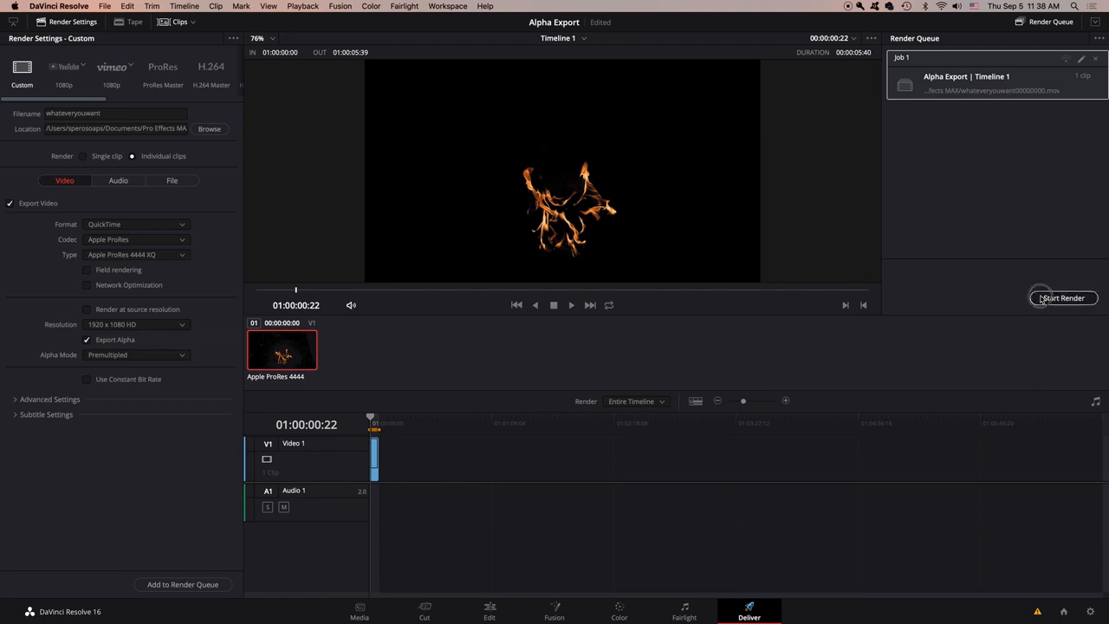
Render the queued ProRes 4444 XQ transparent fire job.
click(1063, 298)
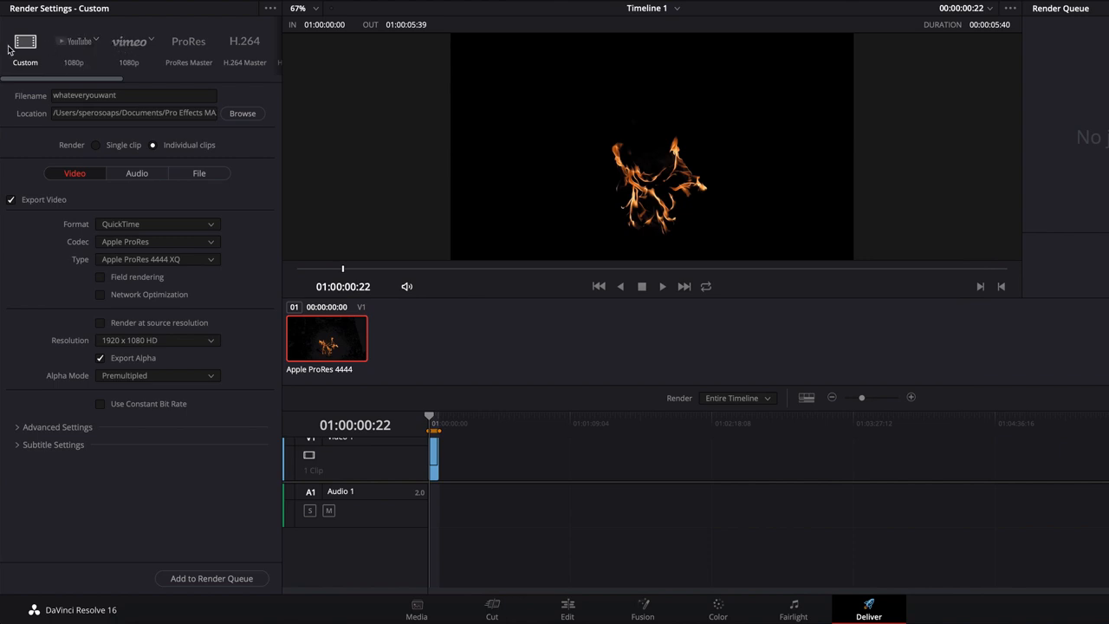
mouse_move(299, 91)
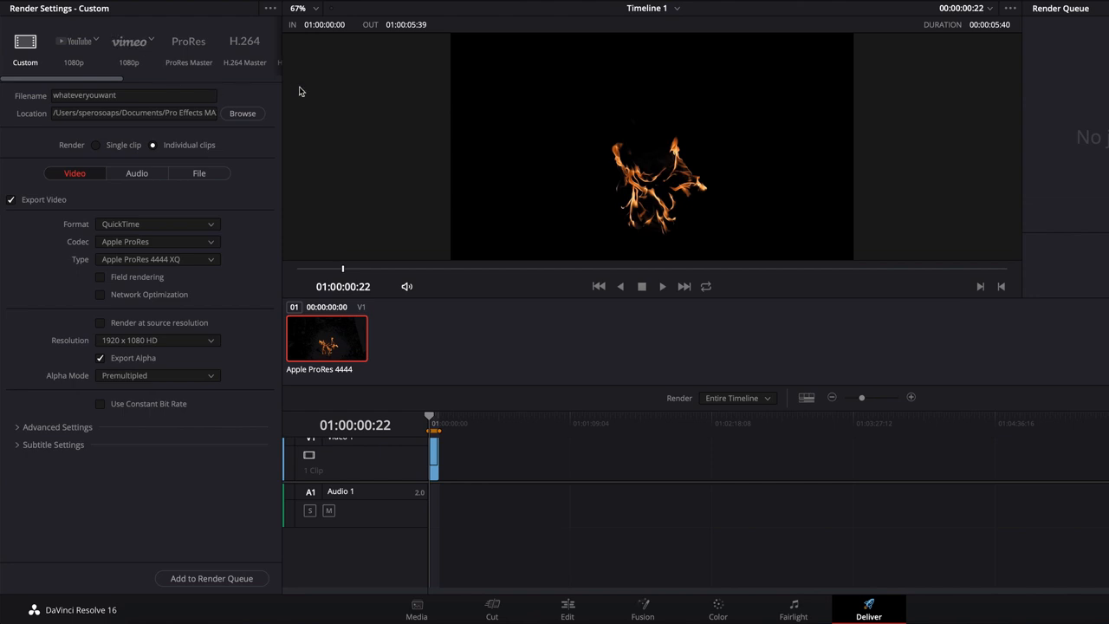